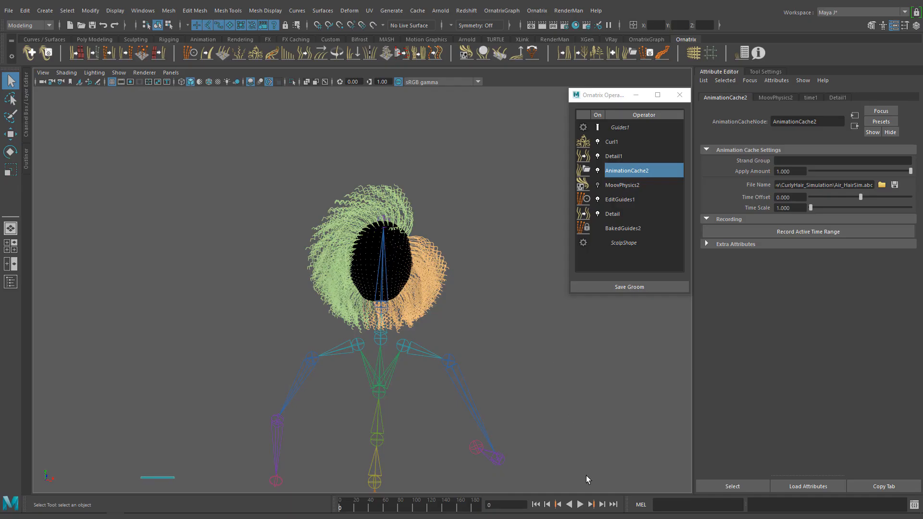
Play back the cached hair animation on the character, then stop it.
left_click(579, 504)
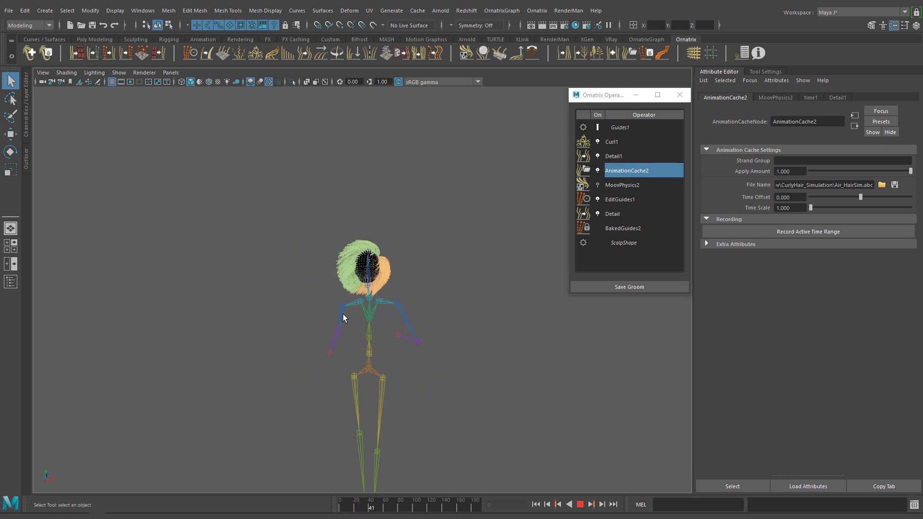
left_click(594, 502)
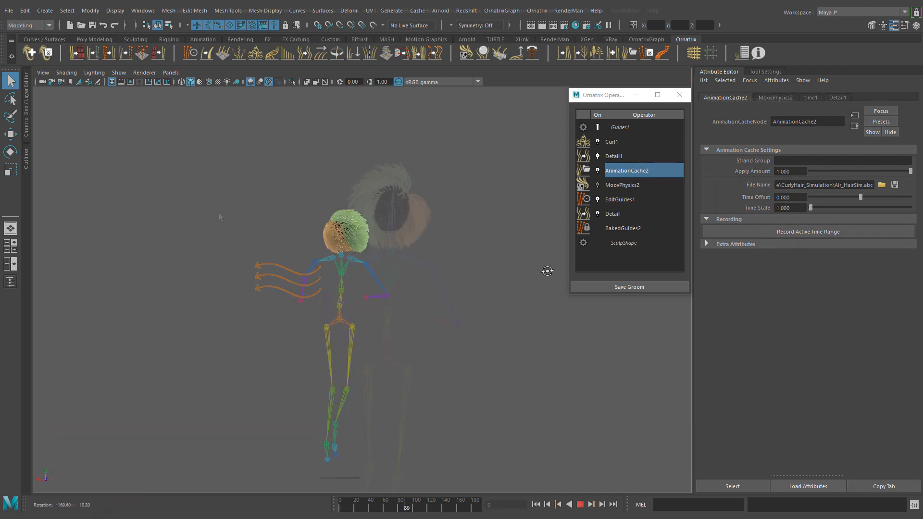
left_click(338, 9)
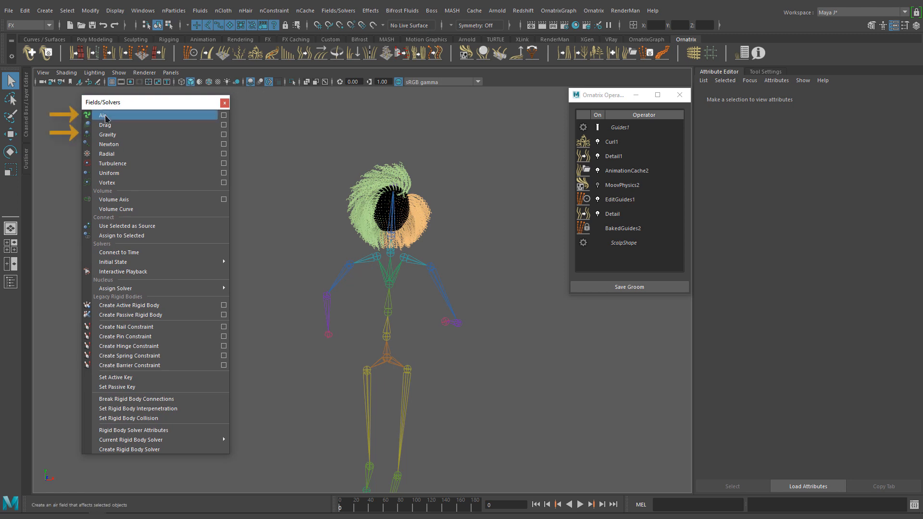
Create an air field and a gravity field, moving the gravity field up beside the head.
left_click(102, 115)
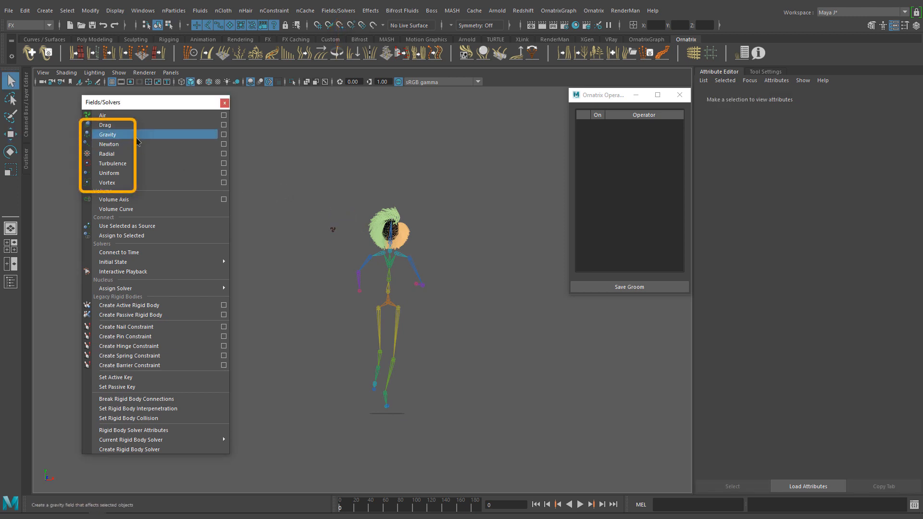
left_click(107, 134)
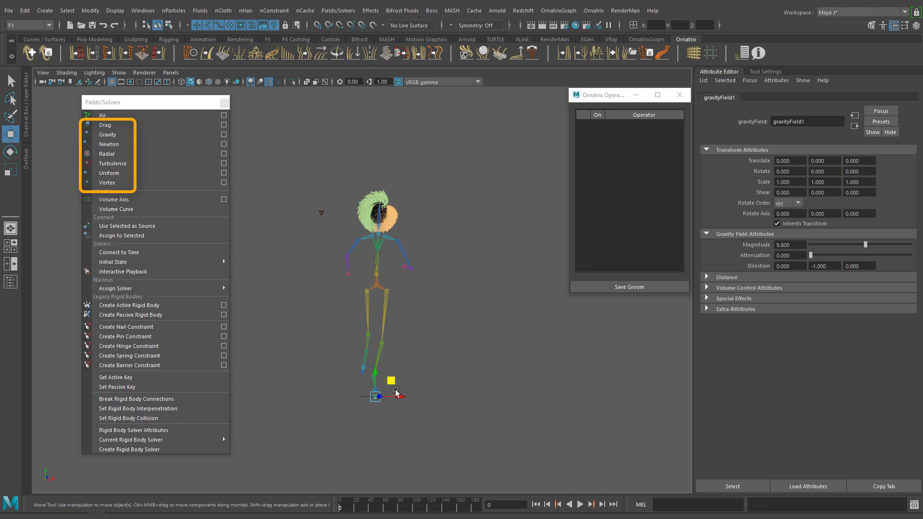
left_click_drag(376, 395, 434, 196)
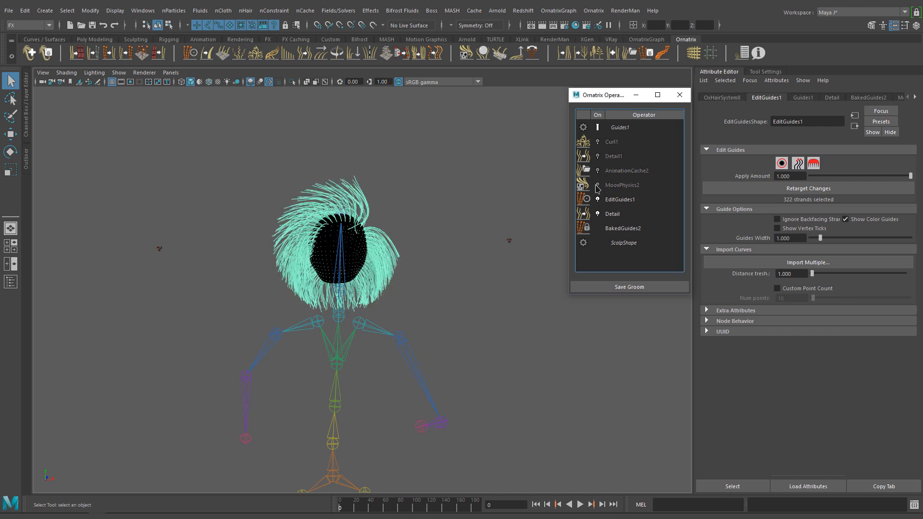
Enable MoovPhysics2 and add gravityField1 to its force fields list.
left_click(622, 186)
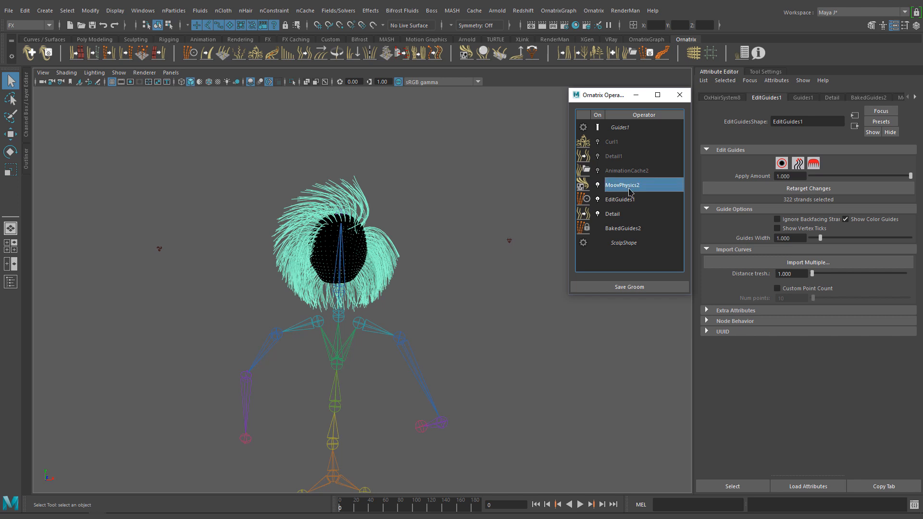
left_click(623, 185)
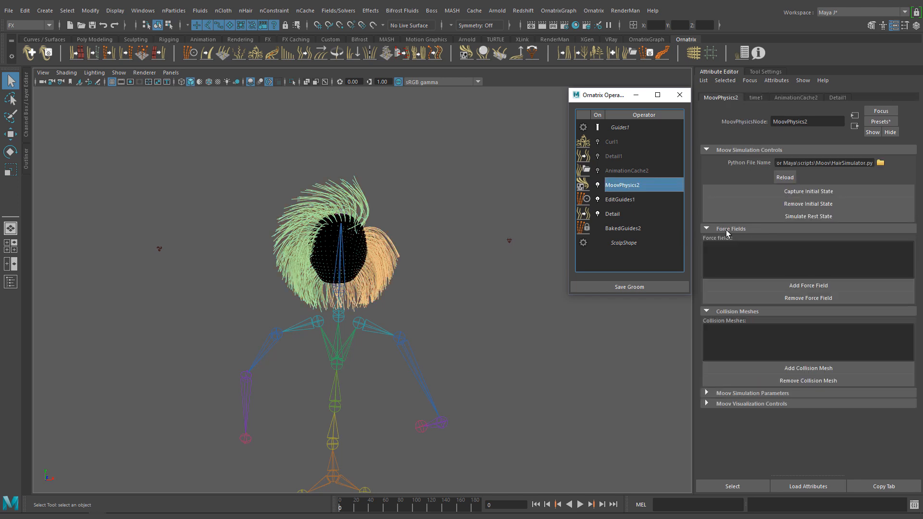
mouse_move(771, 289)
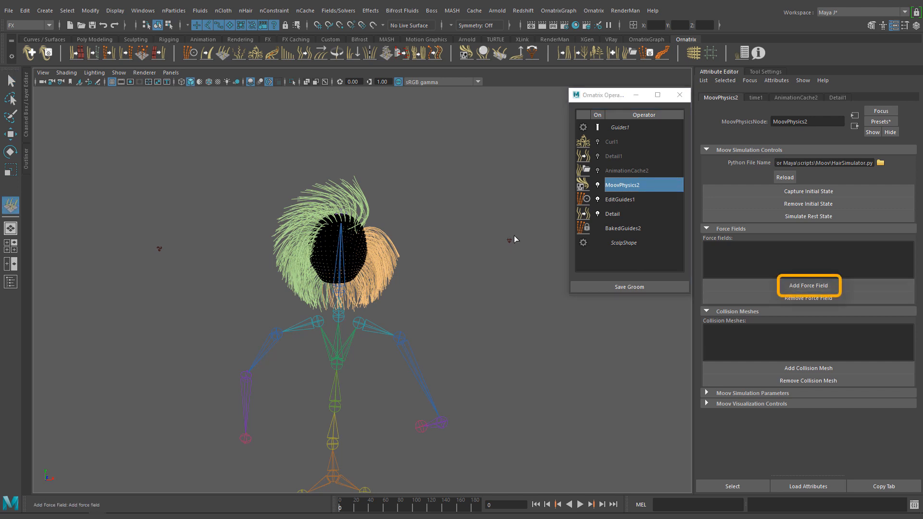
left_click(808, 284)
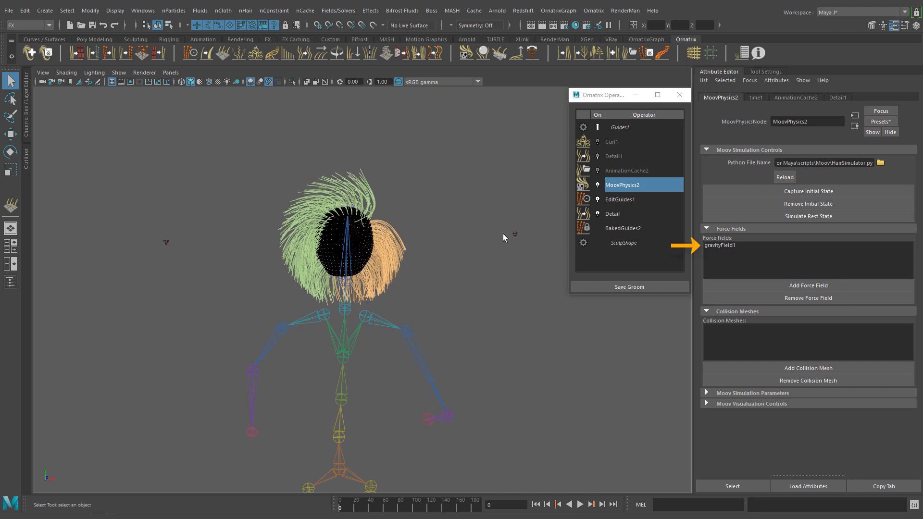
Play the hair simulation under gravity, then bring up gravityField1's settings.
left_click(581, 504)
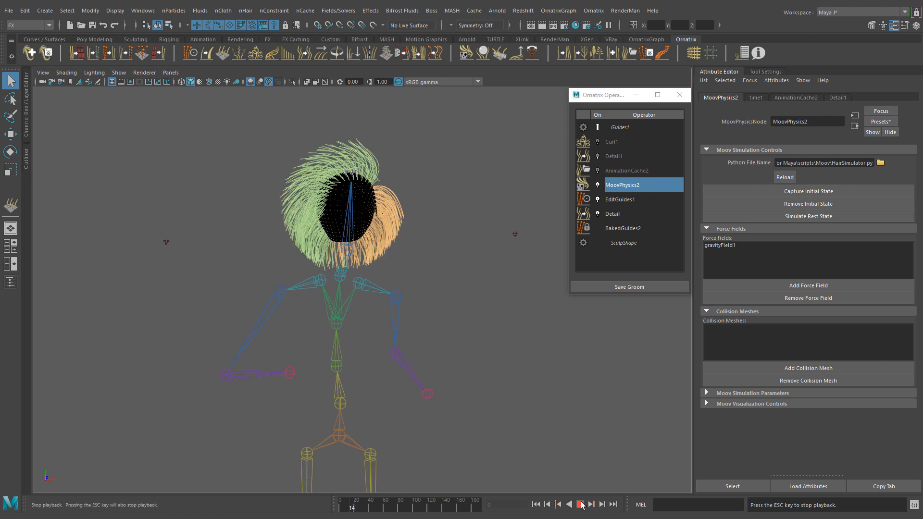
left_click(582, 504)
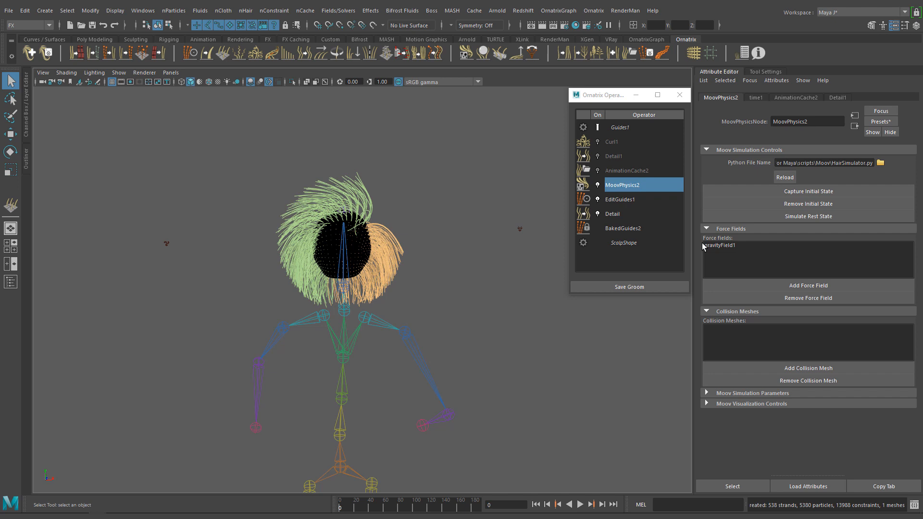
left_click(707, 229)
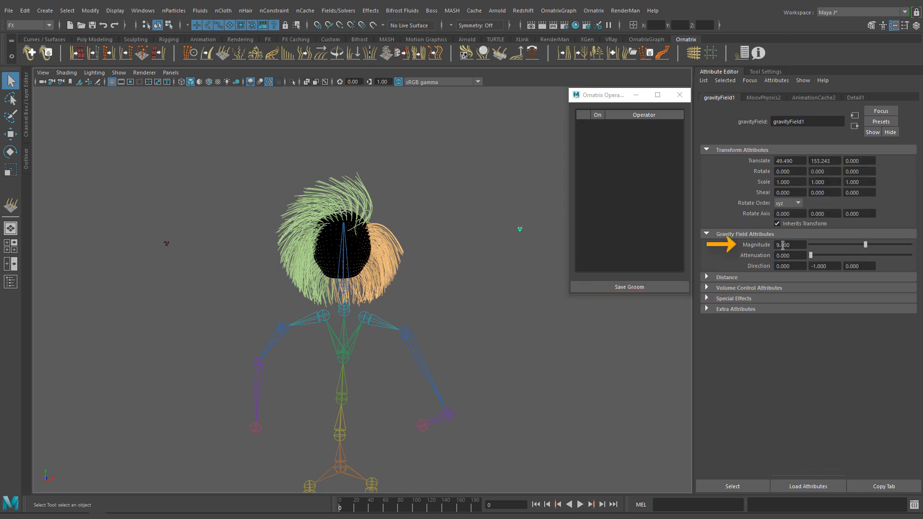
Set gravityField1's magnitude to 980 and play the simulation with the stronger pull.
type("980")
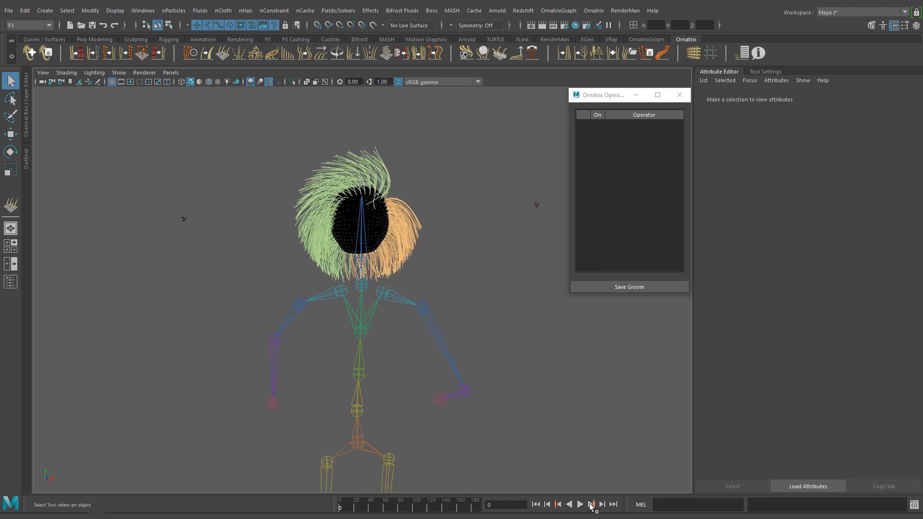
left_click(592, 504)
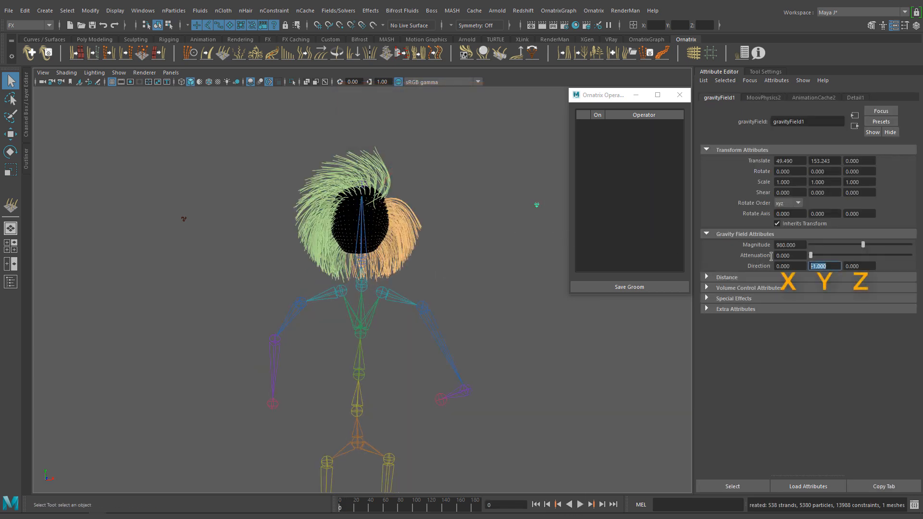
Set the gravity direction to 0, 1, 0 and replay so the hair lifts upward.
type("0.000")
left_click(860, 266)
type("-1.000")
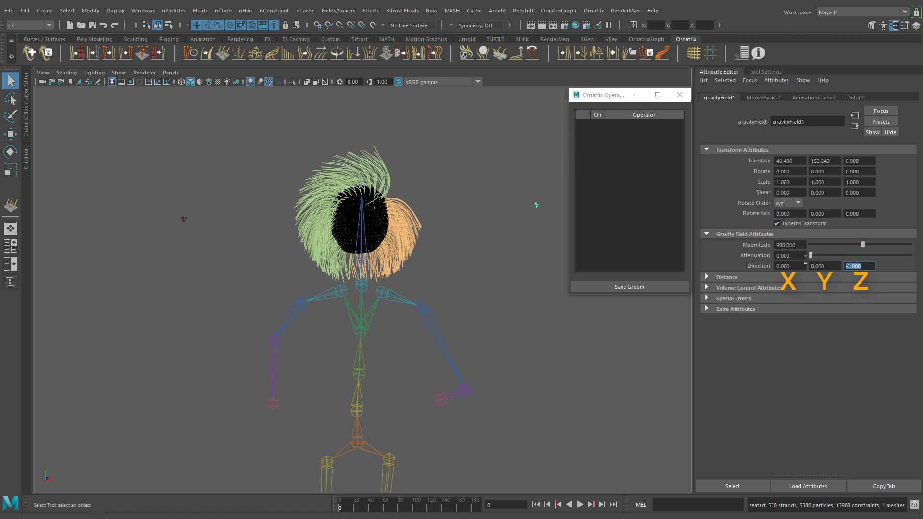
left_click(581, 504)
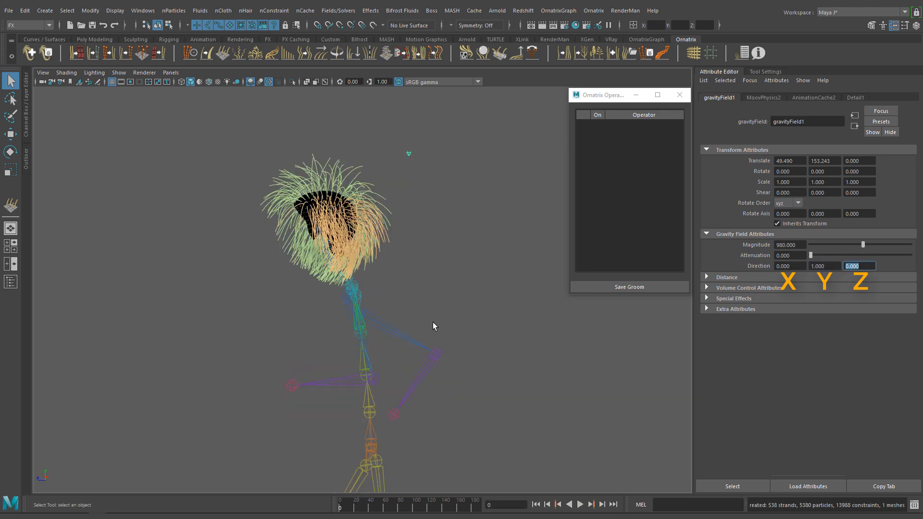
left_click(580, 505)
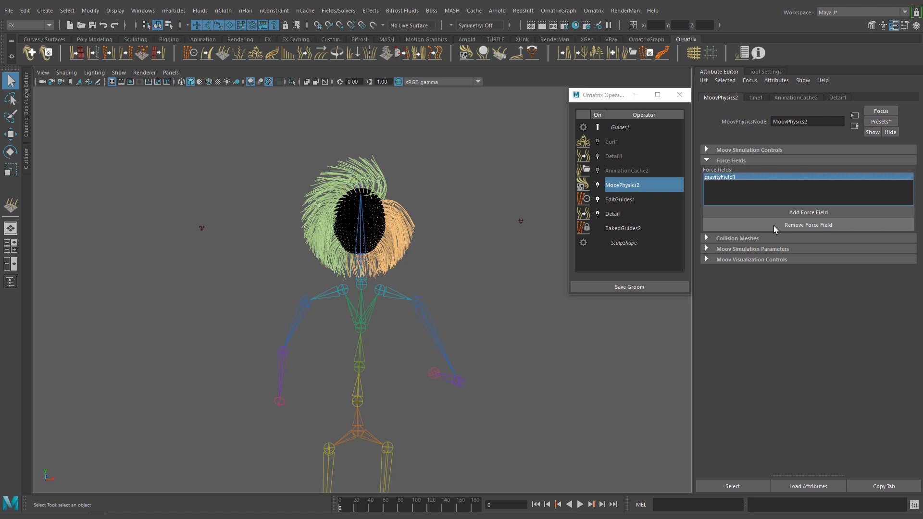
Remove gravityField1 from MoovPhysics2's force fields list.
left_click(807, 225)
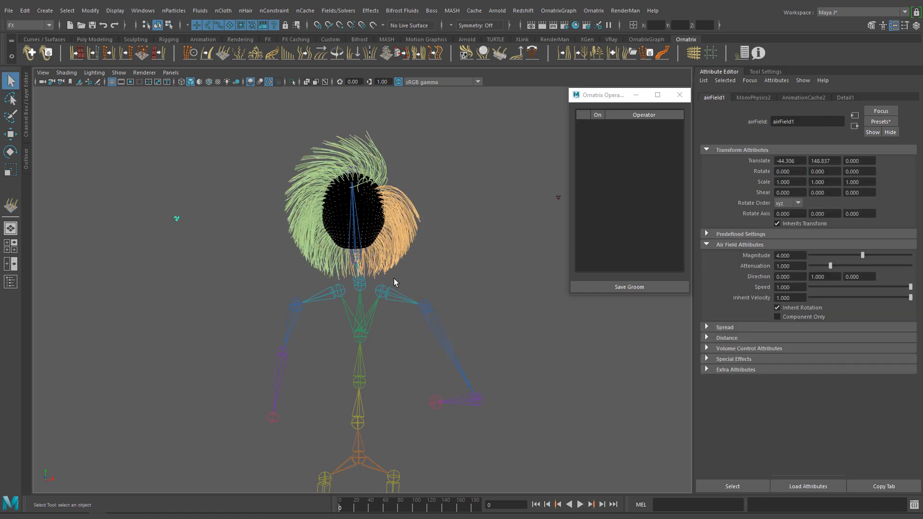
Turn off airField1's Use Max Distance limit.
left_click(745, 149)
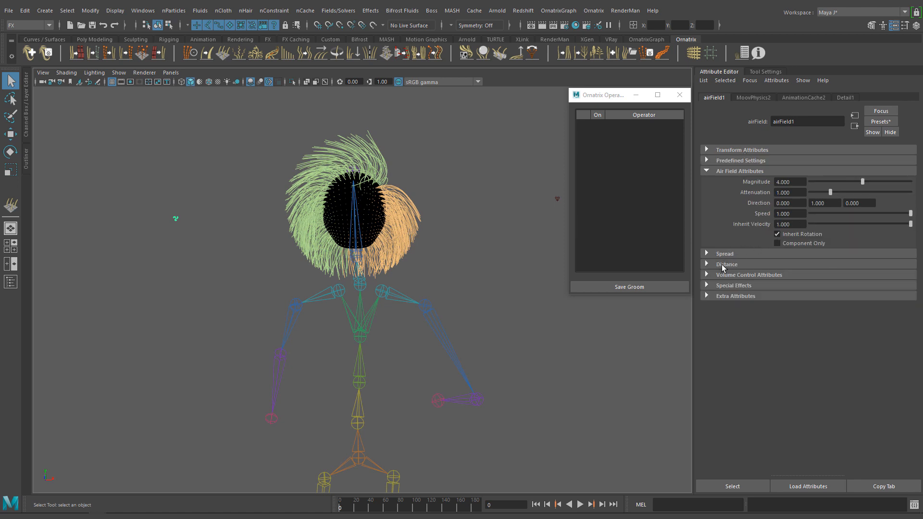
left_click(727, 263)
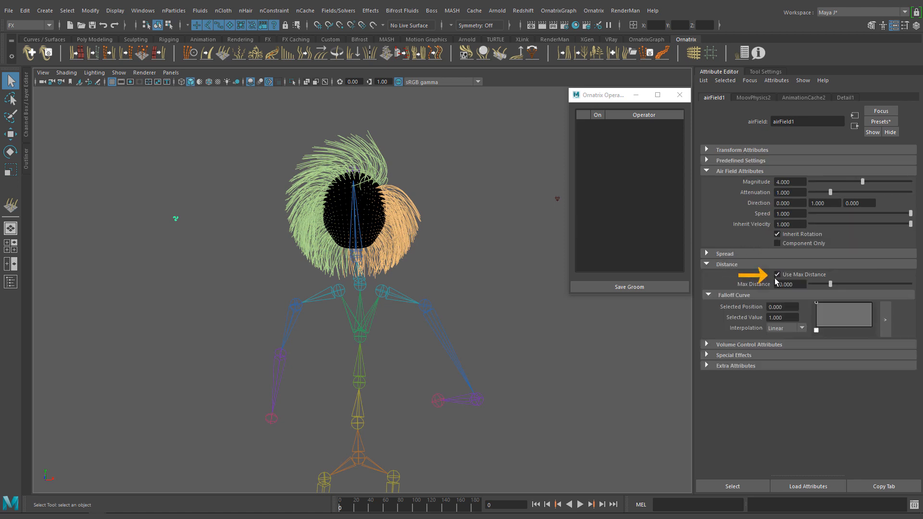
left_click(777, 275)
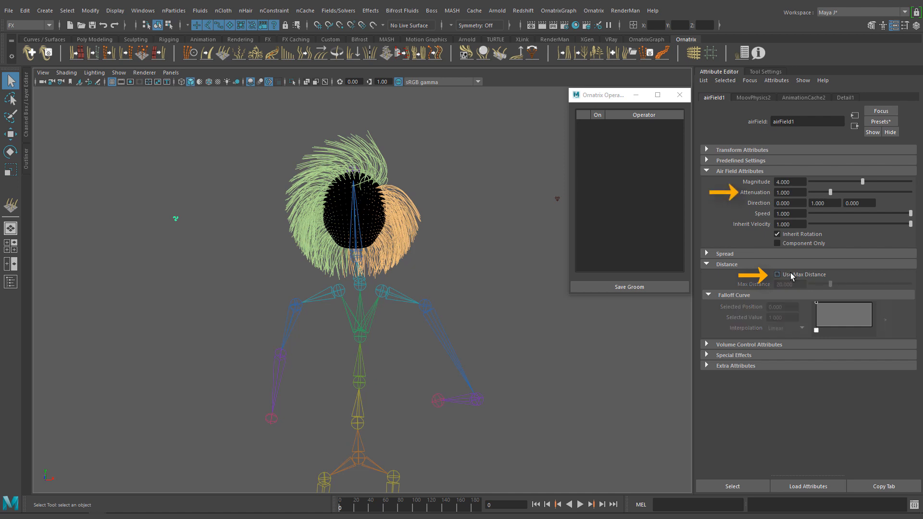
left_click(726, 264)
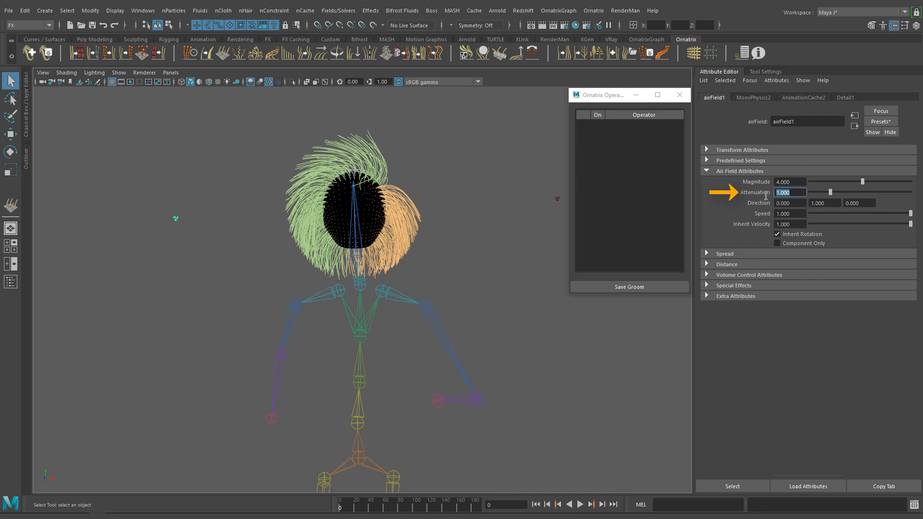
Set airField1's attenuation to 0.001 and magnitude to 50.
type("0.001")
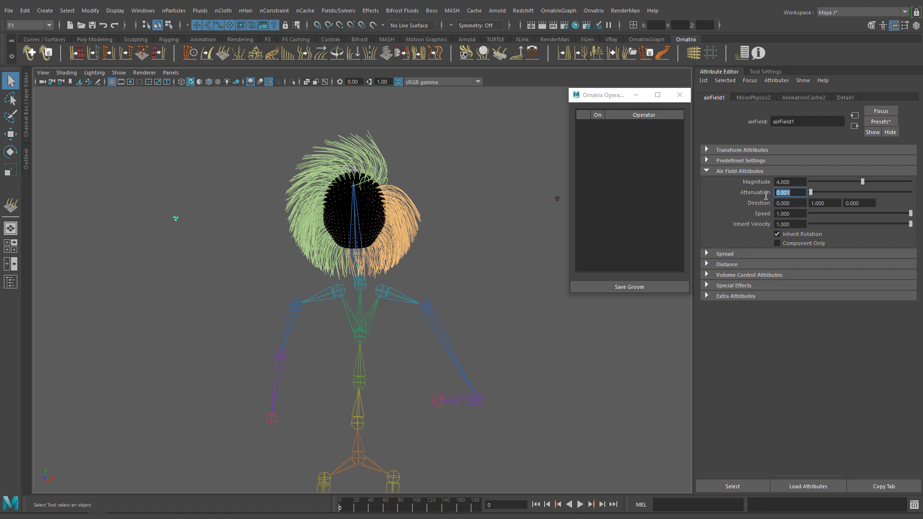
mouse_move(794, 180)
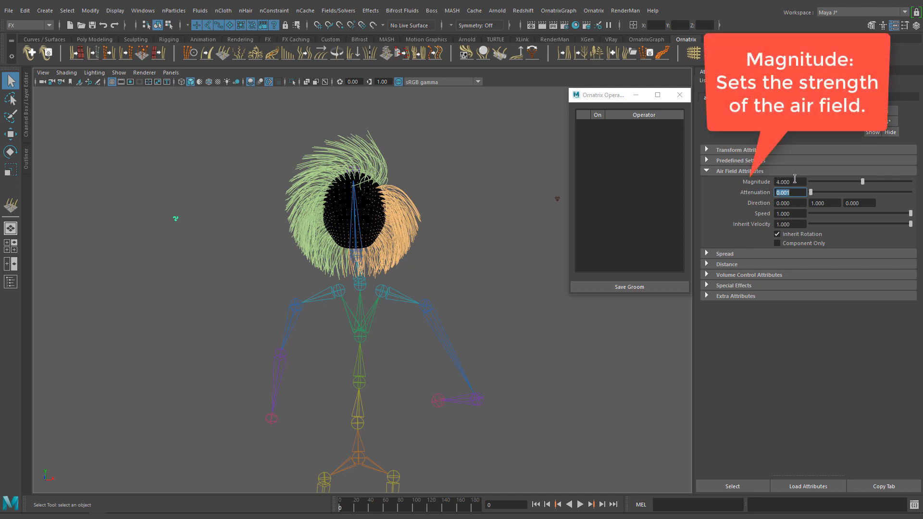
left_click(790, 182)
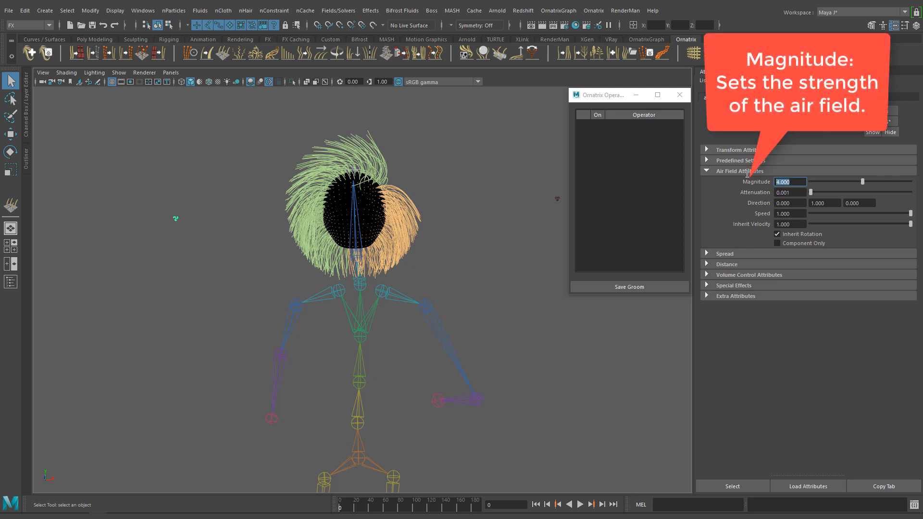
type("50.000")
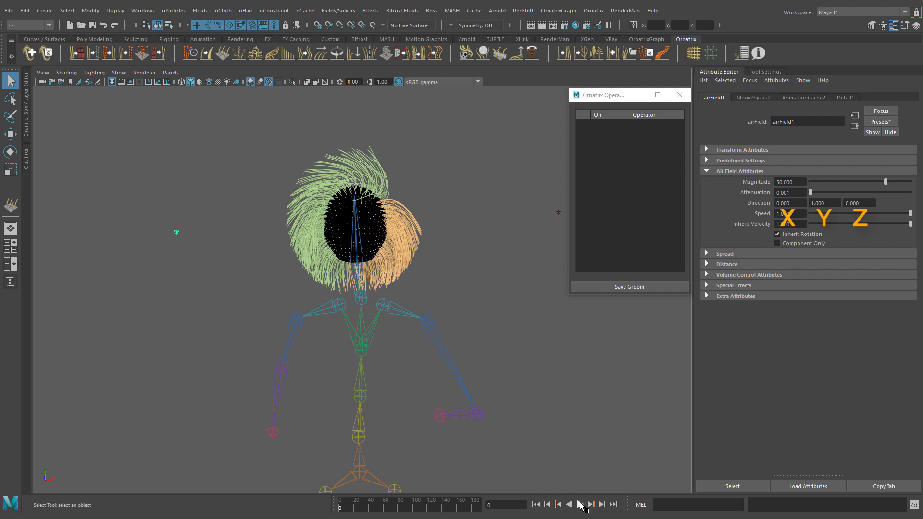
Play the simulation with the air field, then select the gravity field to view its settings.
left_click(583, 503)
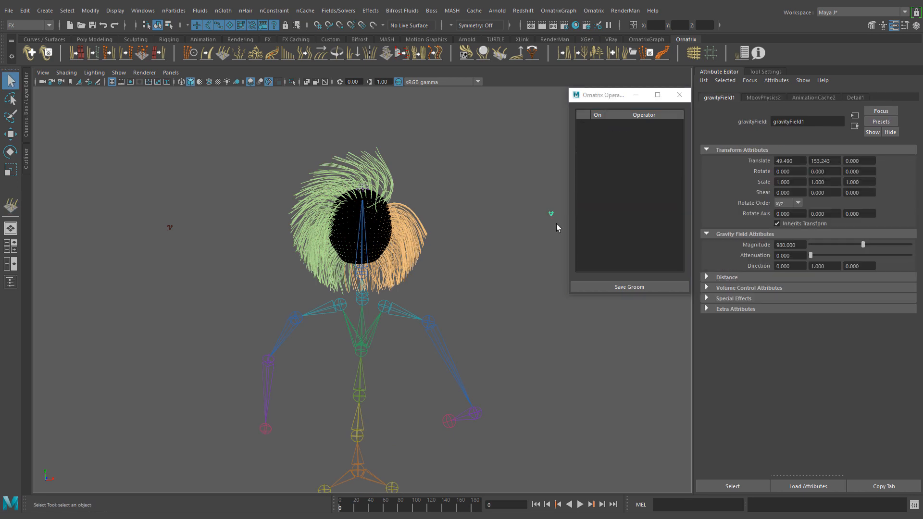
left_click(580, 505)
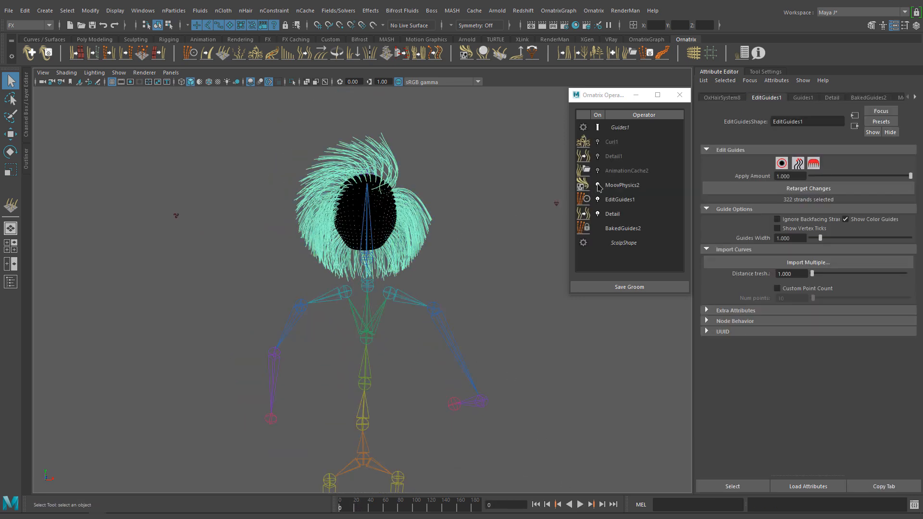
Enable MoovPhysics2 and AnimationCache2 so the cached hair plays back blown sideways.
left_click(626, 171)
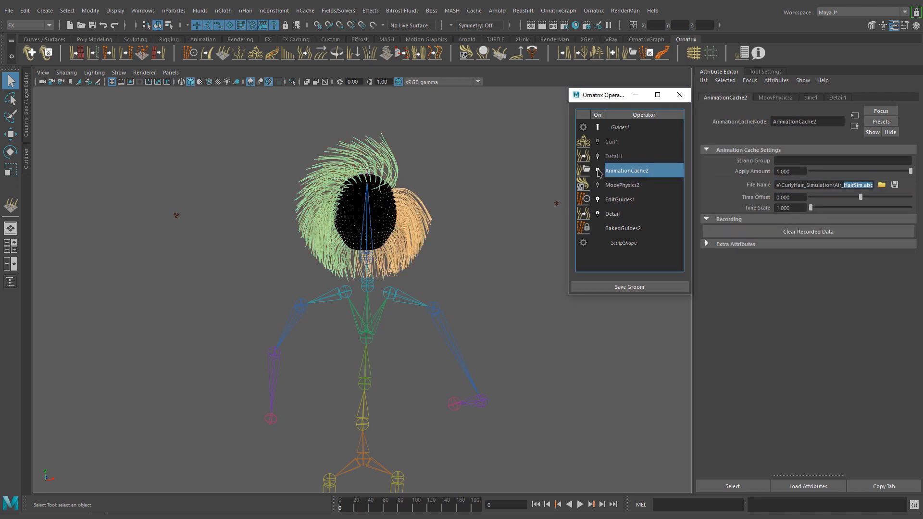
left_click(582, 504)
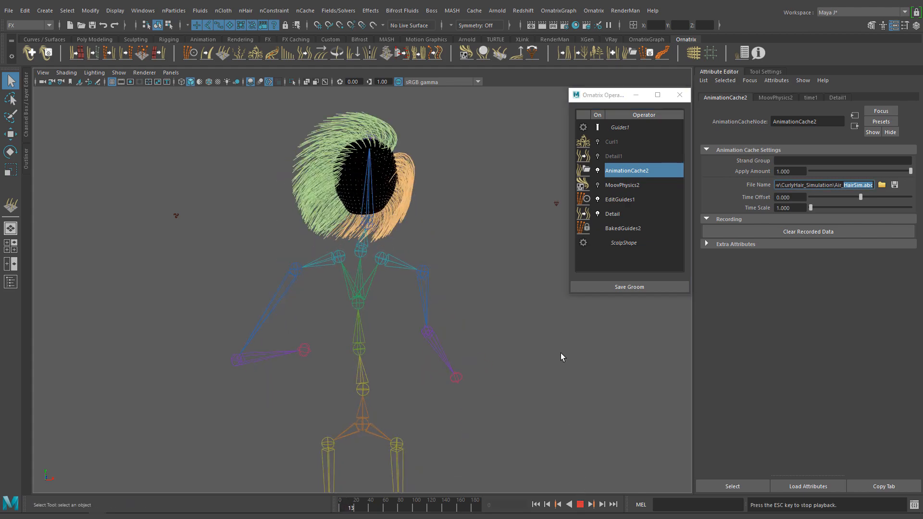